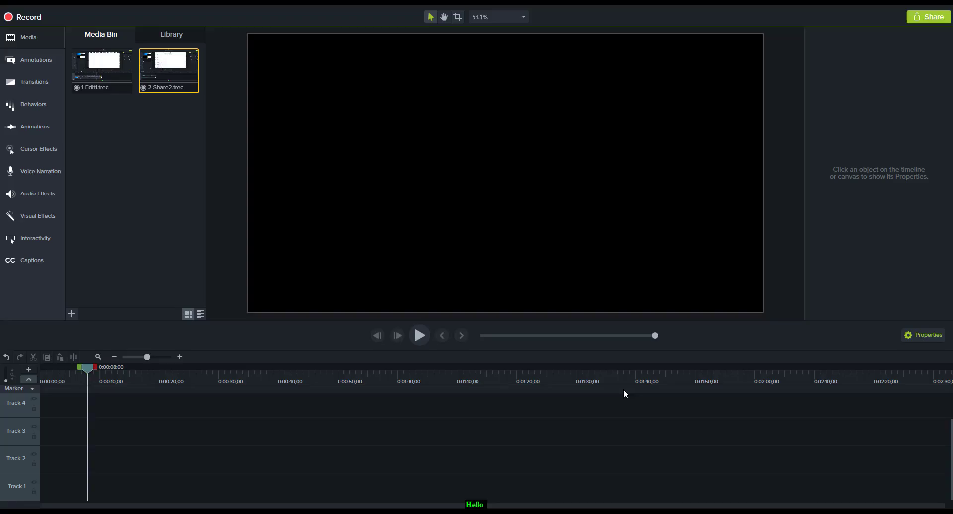
{"action": "mouse_move", "coordinate": [261, 108]}
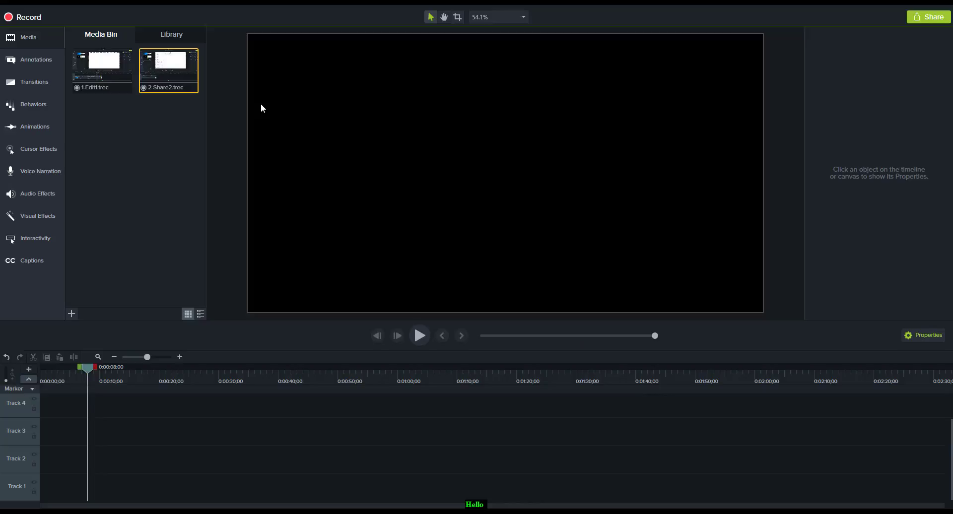
Place the 2-Share2.trec recording from the Media Bin onto the timeline
{"action": "left_click_drag", "start_coordinate": [169, 69], "coordinate": [137, 389]}
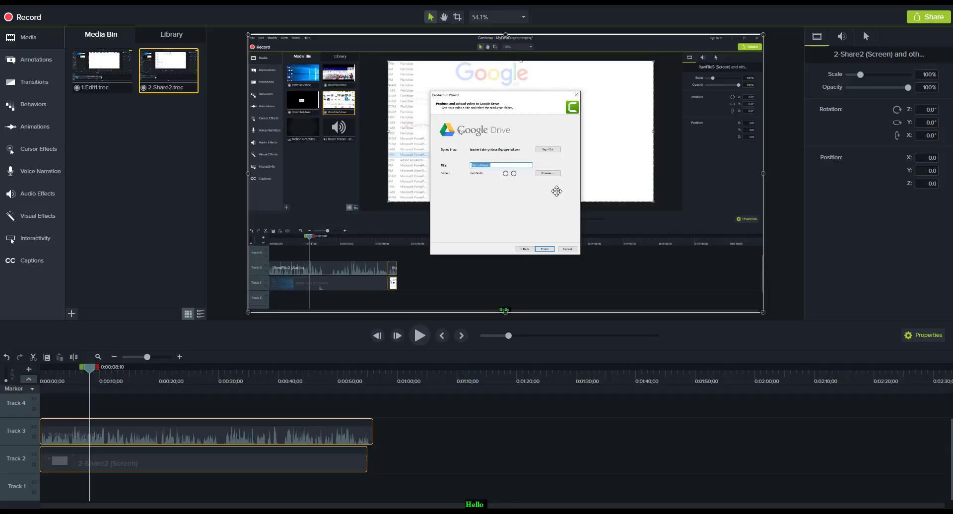
{"action": "mouse_move", "coordinate": [703, 257]}
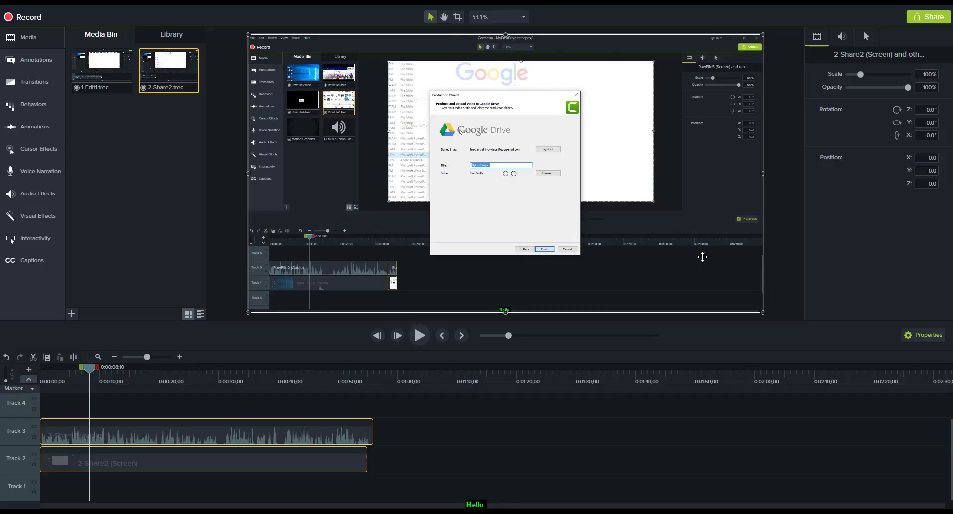
{"action": "mouse_move", "coordinate": [289, 196]}
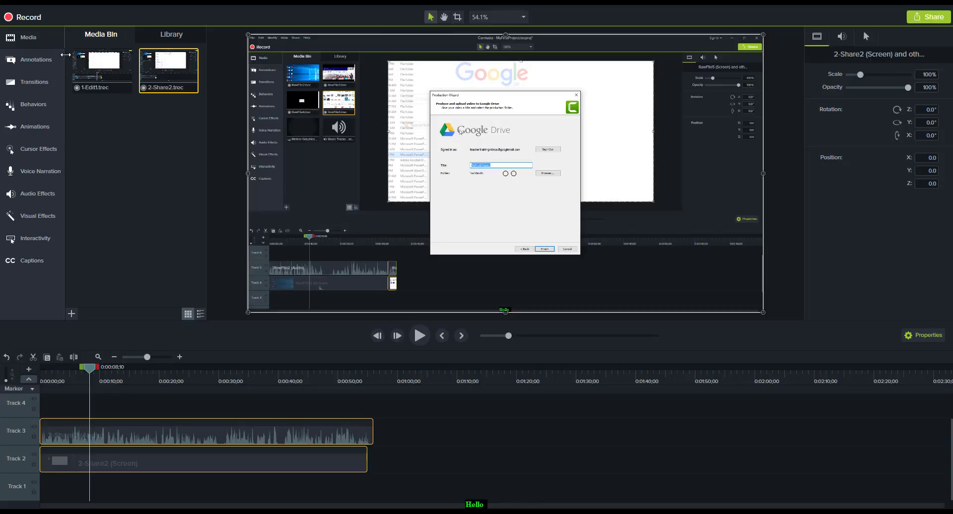
Show the Annotations panel with its Blur & Highlight options
{"action": "left_click", "coordinate": [36, 59]}
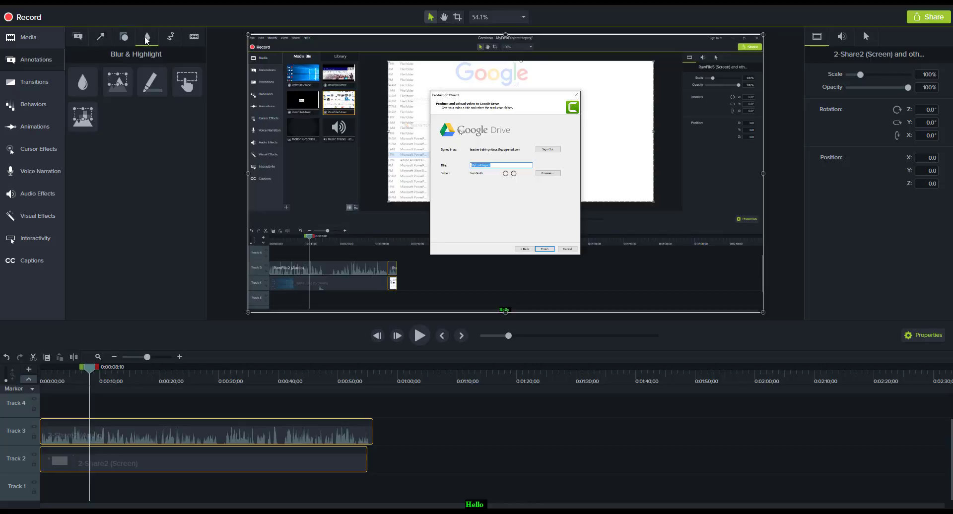
{"action": "mouse_move", "coordinate": [150, 57]}
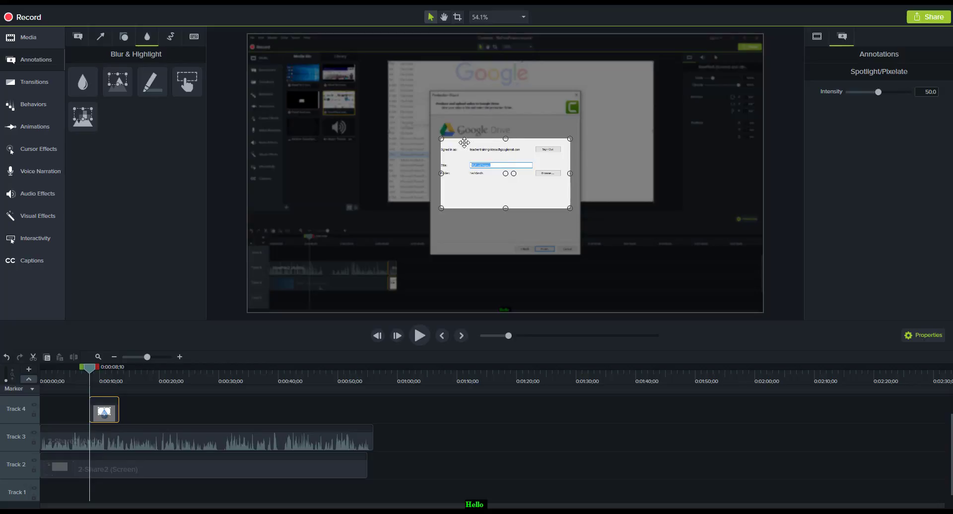
{"action": "mouse_move", "coordinate": [509, 140]}
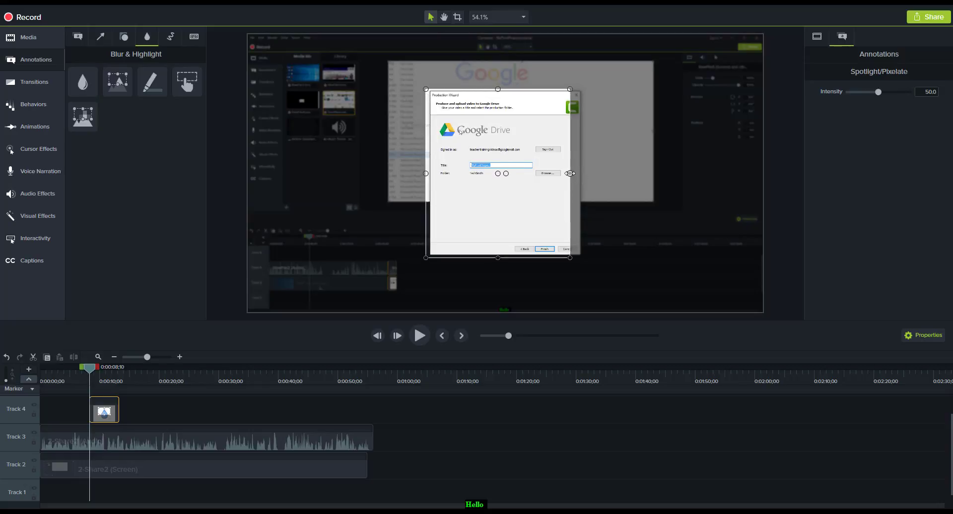
Fit the Spotlight around the Google Drive dialog and raise its intensity to 72.5
{"action": "left_click_drag", "start_coordinate": [570, 174], "coordinate": [584, 174]}
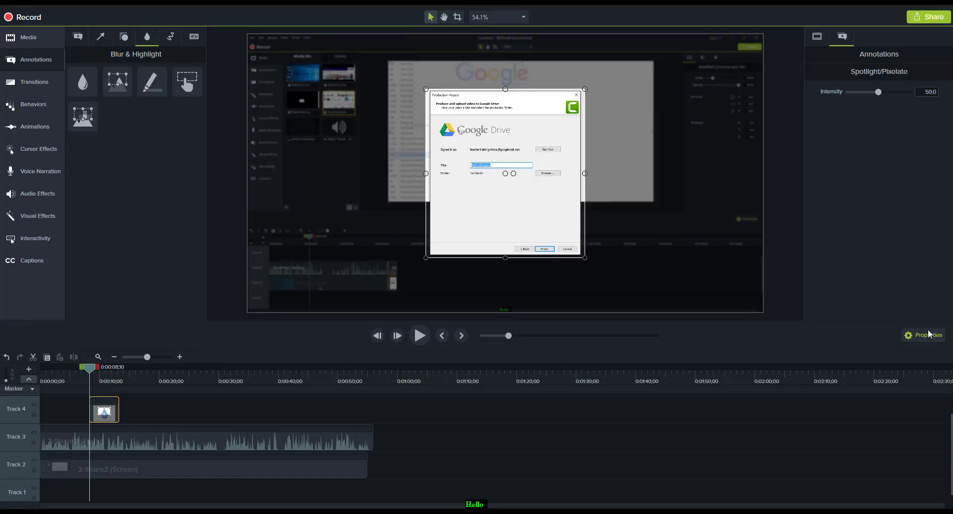
{"action": "mouse_move", "coordinate": [901, 129]}
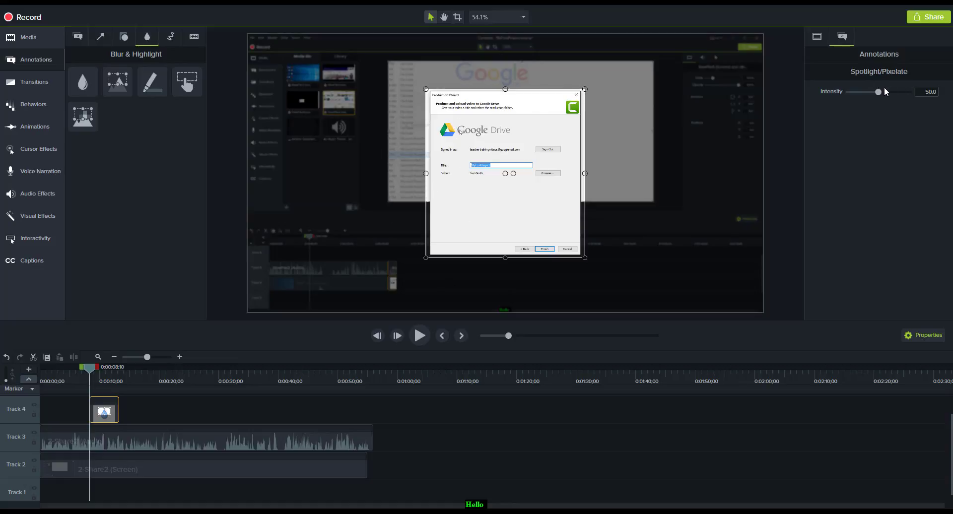
{"action": "left_click_drag", "start_coordinate": [878, 91], "coordinate": [883, 91]}
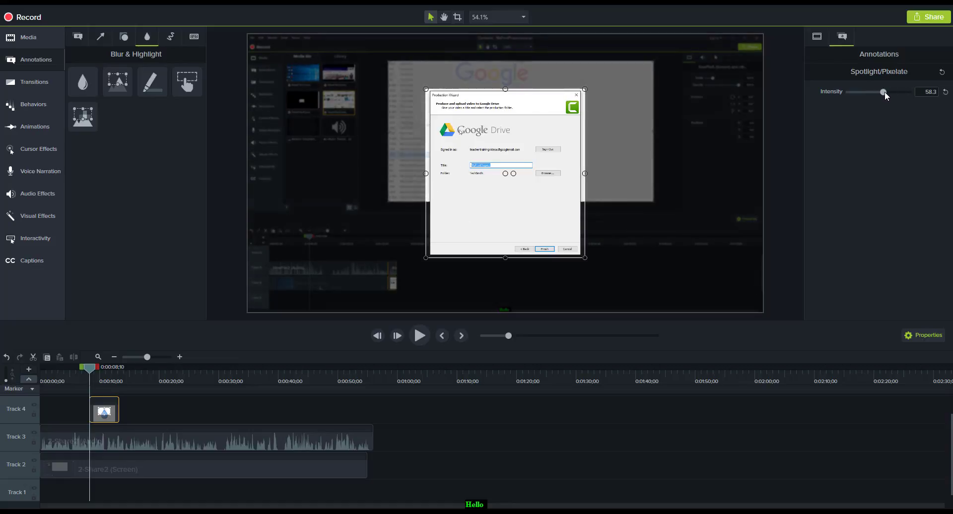
{"action": "left_click_drag", "start_coordinate": [884, 93], "coordinate": [892, 93]}
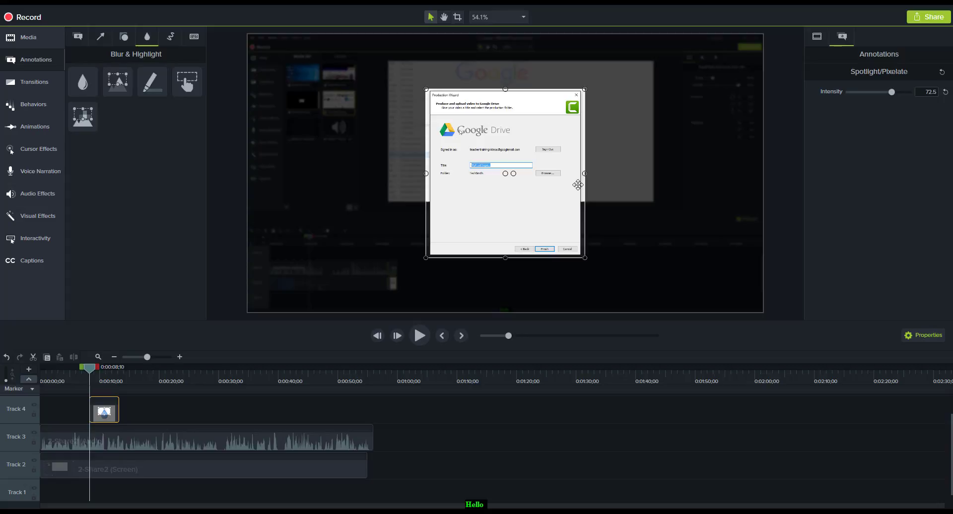
{"action": "mouse_move", "coordinate": [447, 95]}
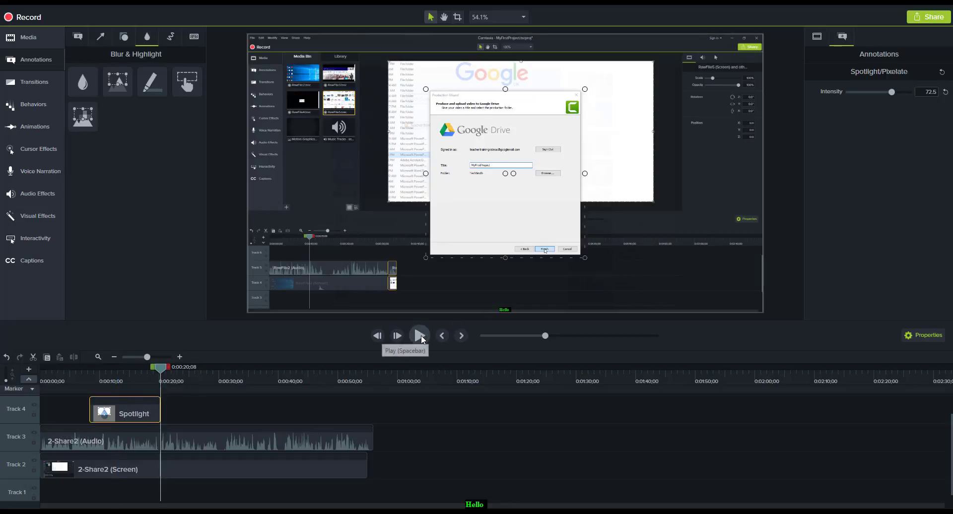
Preview the recording with the Spotlight dimming around the dialog, then select the Spotlight
{"action": "left_click", "coordinate": [544, 249]}
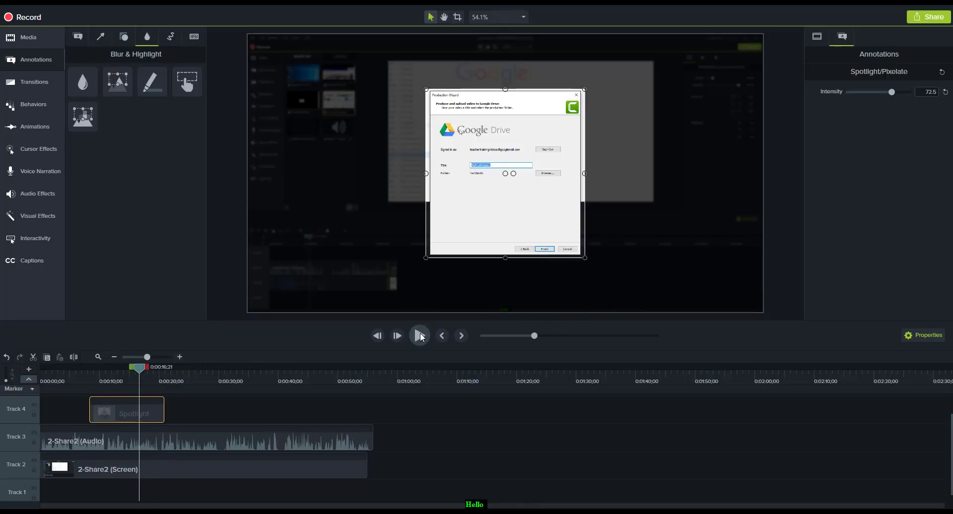
{"action": "left_click", "coordinate": [419, 336]}
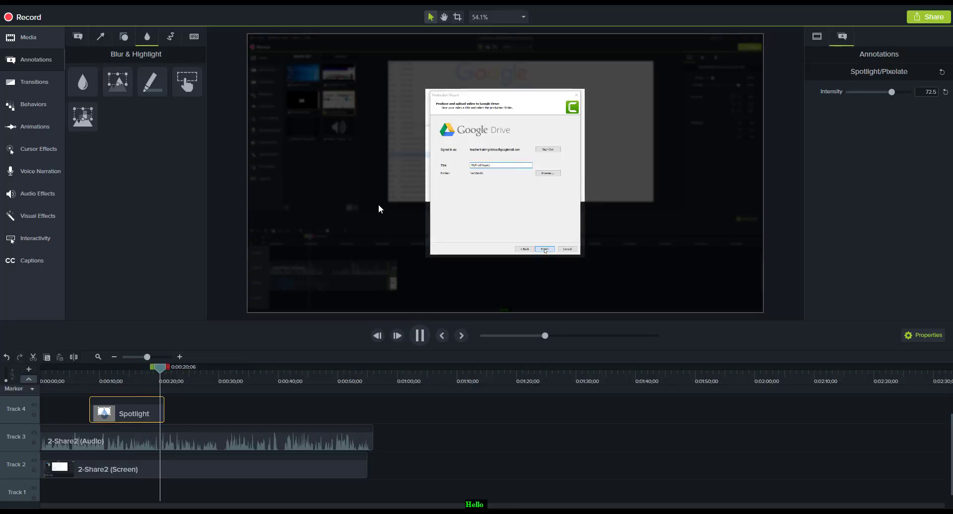
{"action": "left_click", "coordinate": [543, 250]}
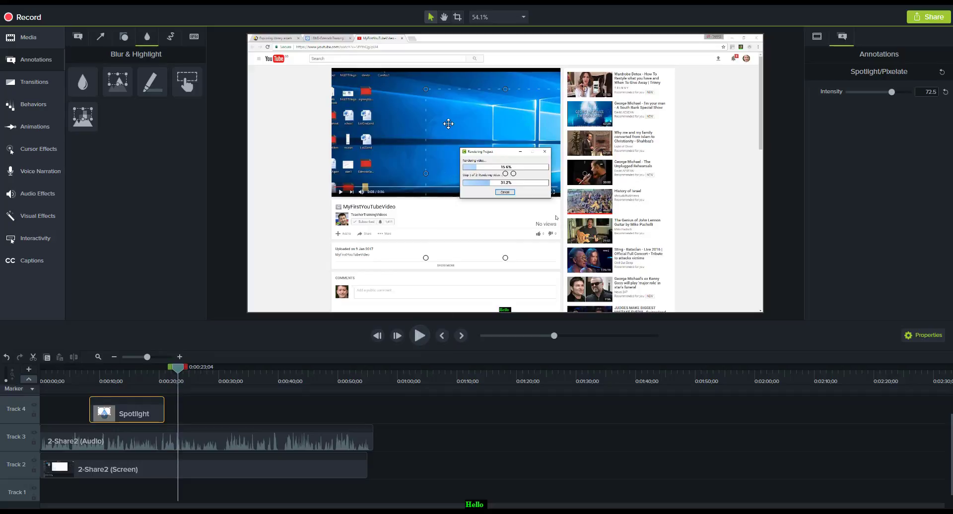
{"action": "mouse_move", "coordinate": [559, 209]}
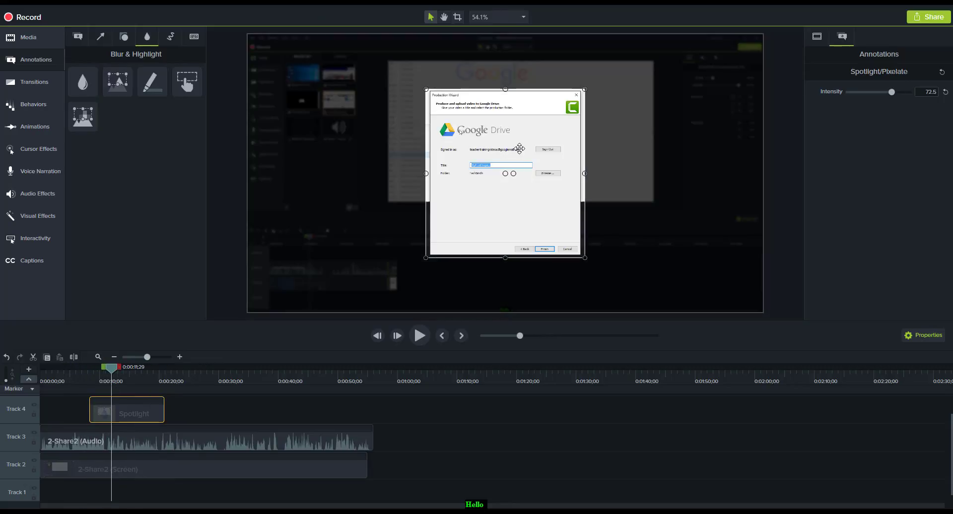
{"action": "left_click", "coordinate": [152, 81]}
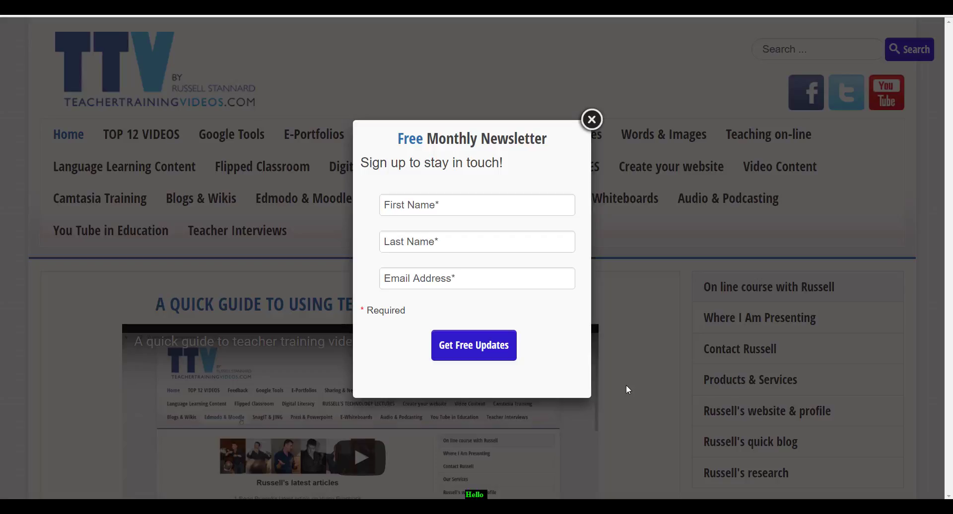
{"action": "mouse_move", "coordinate": [378, 155]}
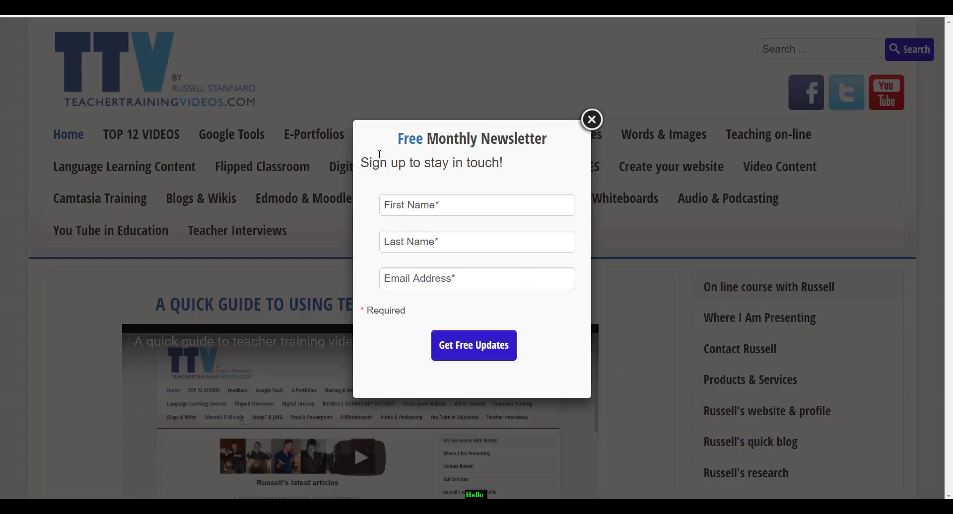
{"action": "mouse_move", "coordinate": [610, 118]}
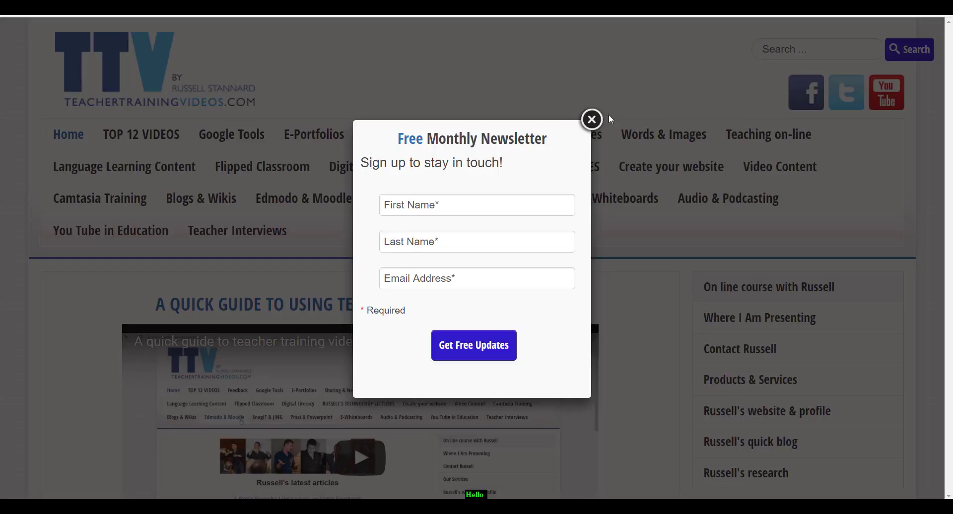
{"action": "mouse_move", "coordinate": [543, 99]}
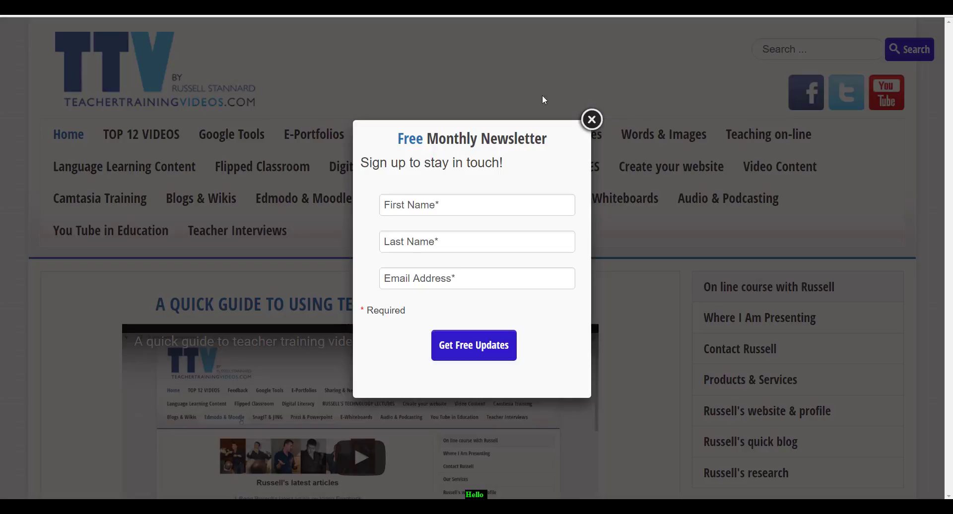
Dismiss the newsletter sign-up pop-up to reveal the home page
{"action": "left_click", "coordinate": [591, 119]}
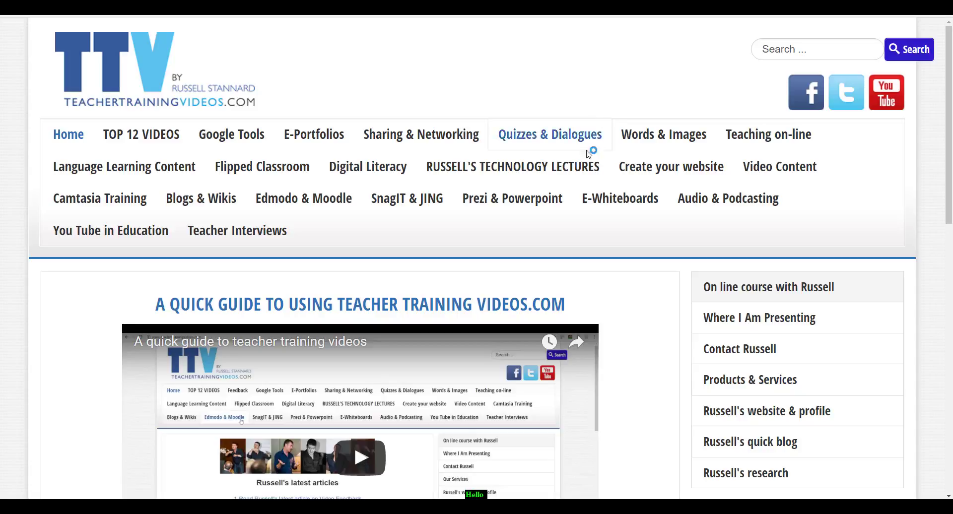
{"action": "mouse_move", "coordinate": [100, 198]}
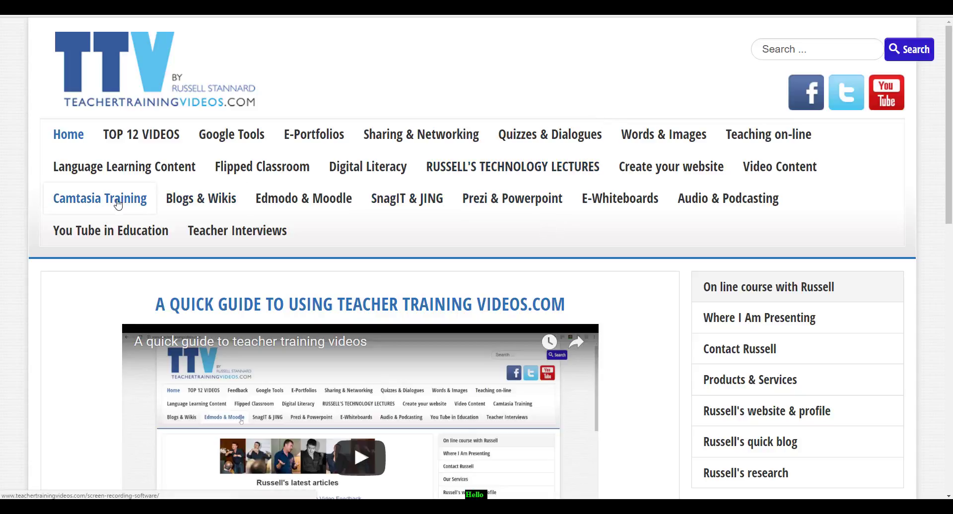
Show the Camtasia Training page listing the Camtasia 9 Complete Course videos
{"action": "left_click", "coordinate": [100, 199]}
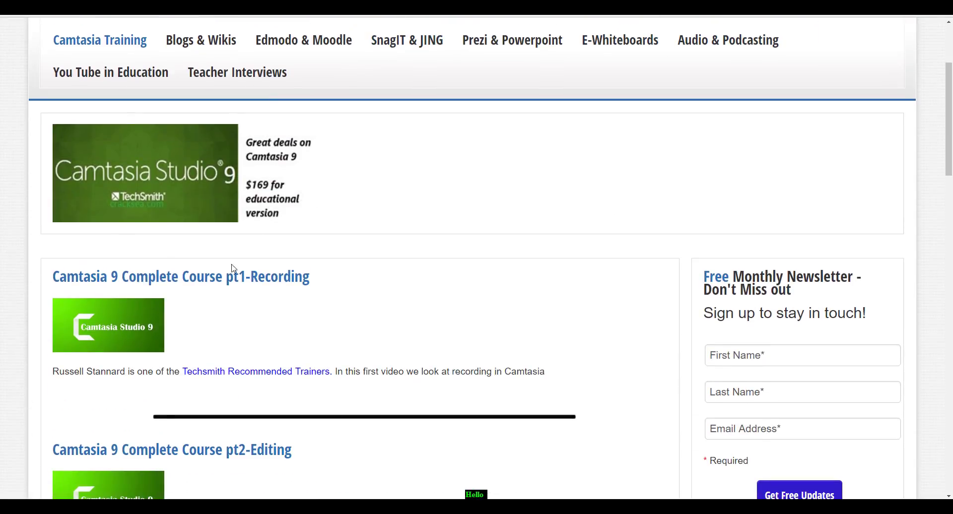
{"action": "scroll", "scroll_direction": "down", "scroll_amount": 3}
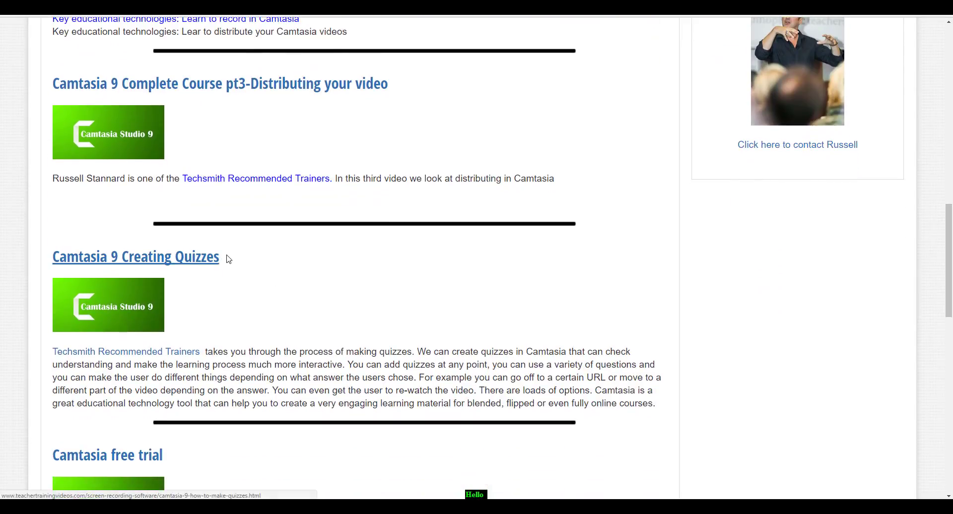
{"action": "mouse_move", "coordinate": [178, 263]}
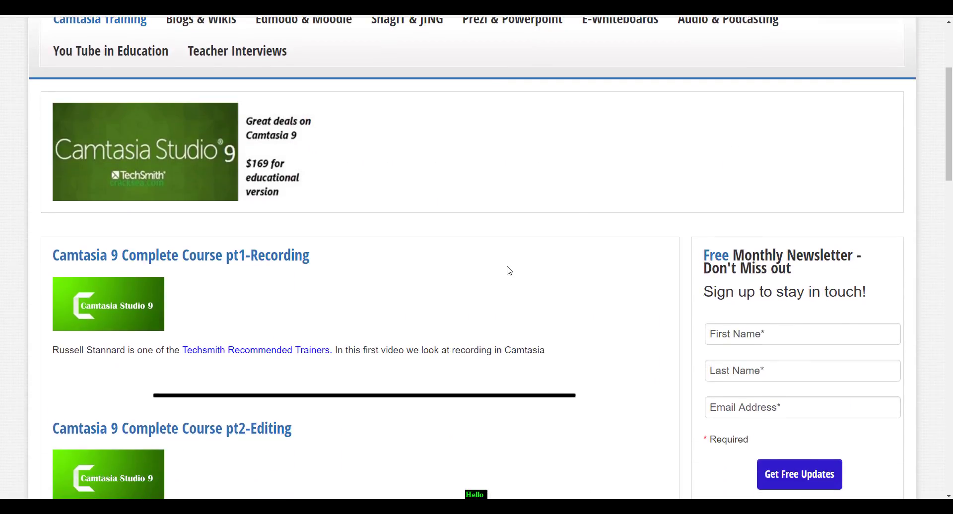
{"action": "mouse_move", "coordinate": [527, 263]}
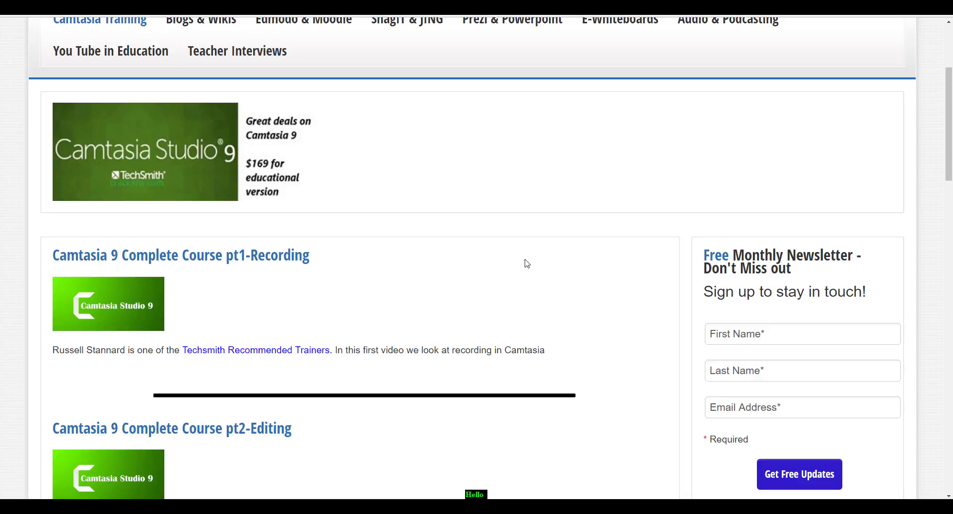
{"action": "mouse_move", "coordinate": [256, 350]}
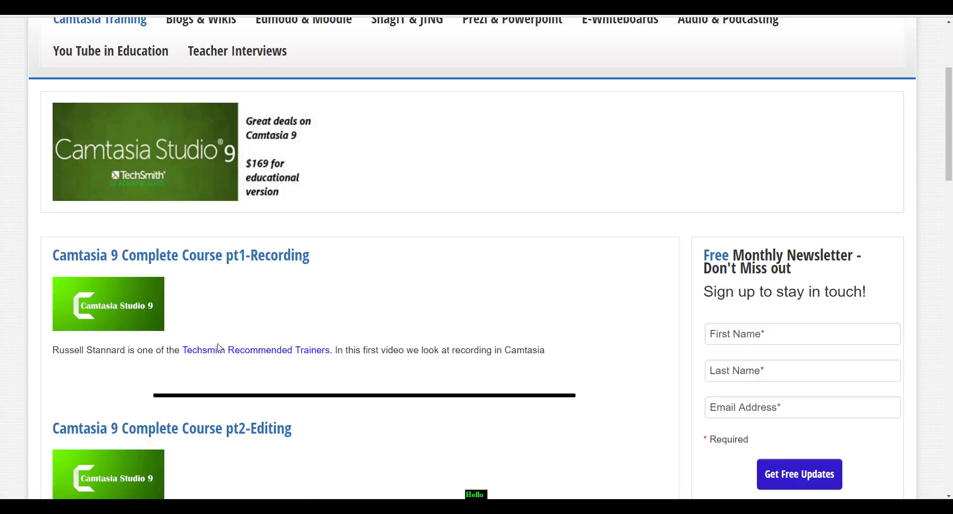
{"action": "mouse_move", "coordinate": [470, 297]}
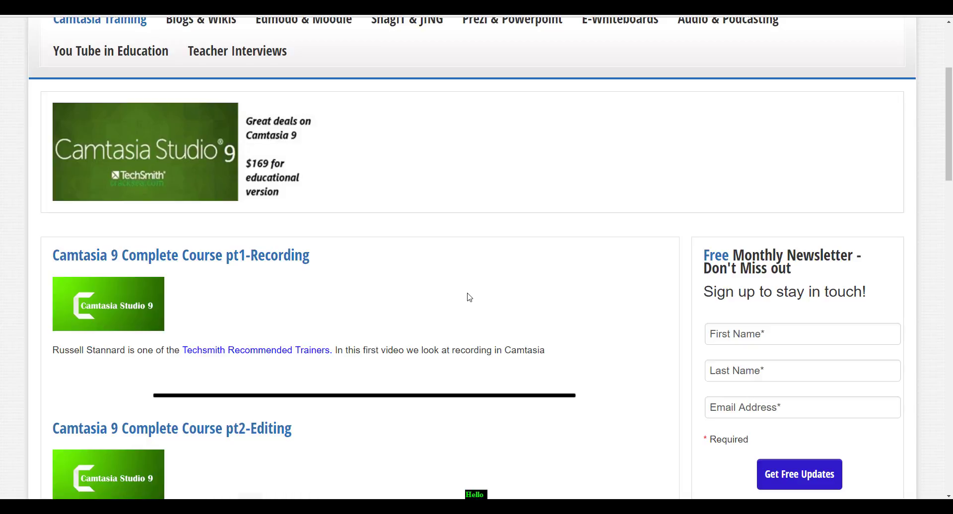